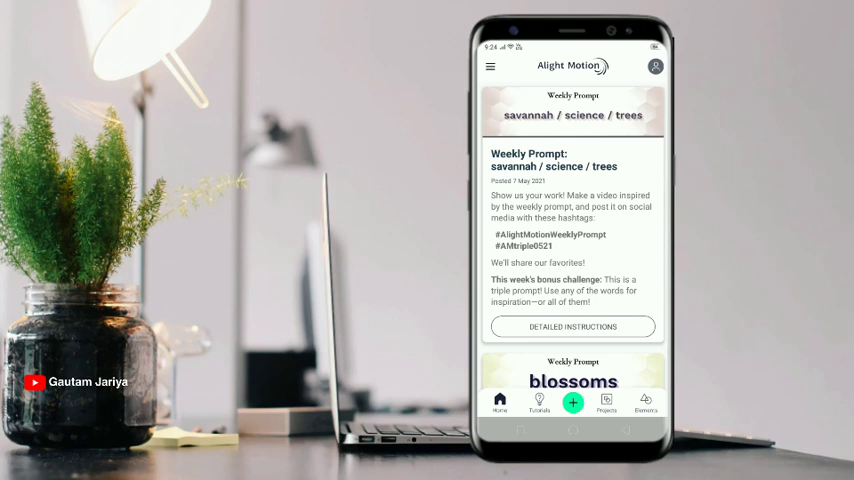
Trim the song to the wanted part and add it under the photo, then play it back.
click(572, 402)
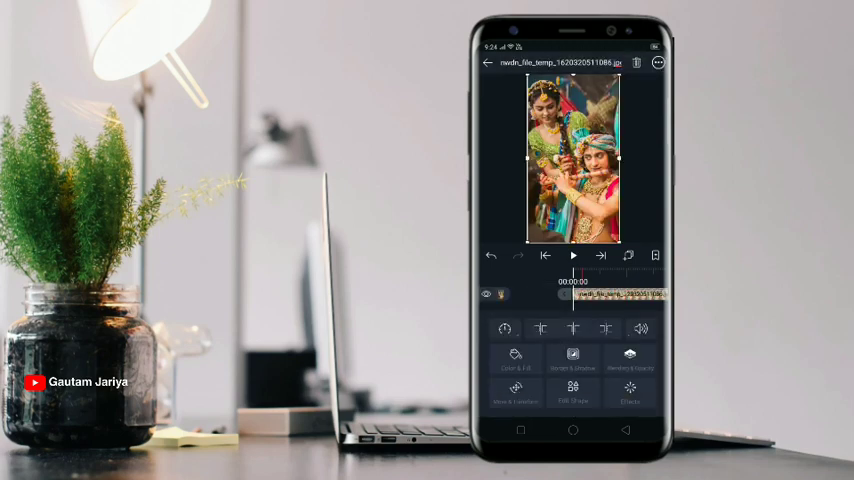
drag(576, 294, 656, 270)
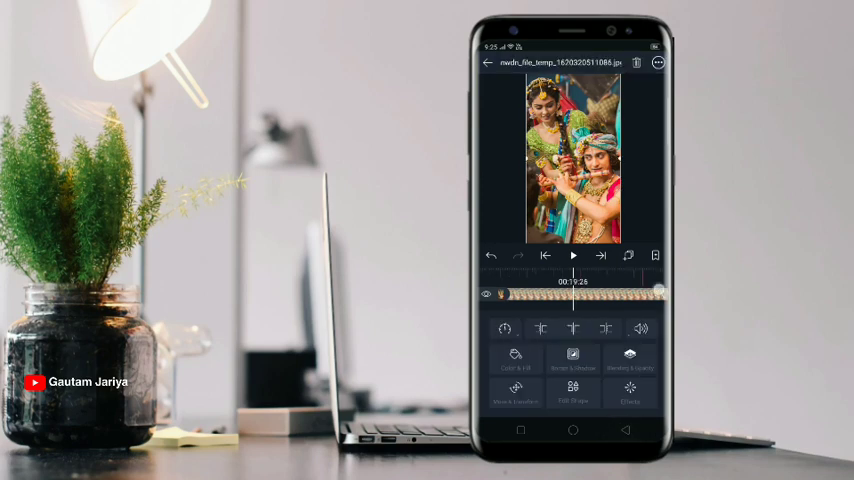
click(492, 64)
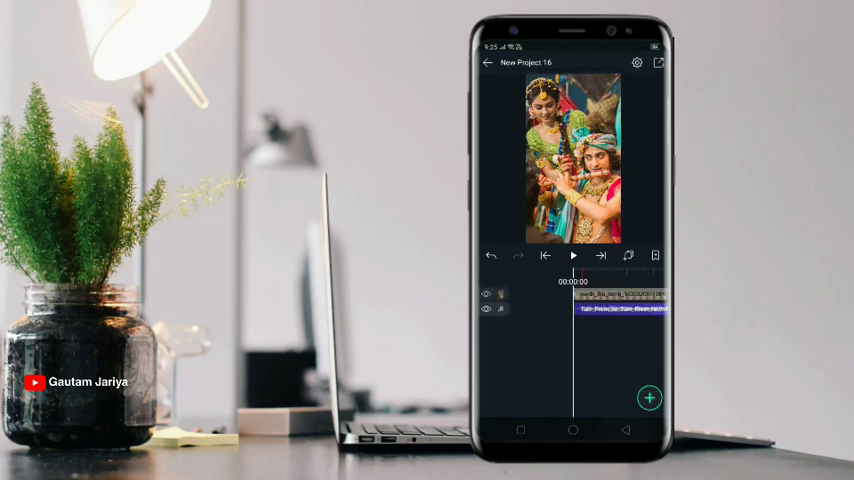
click(572, 256)
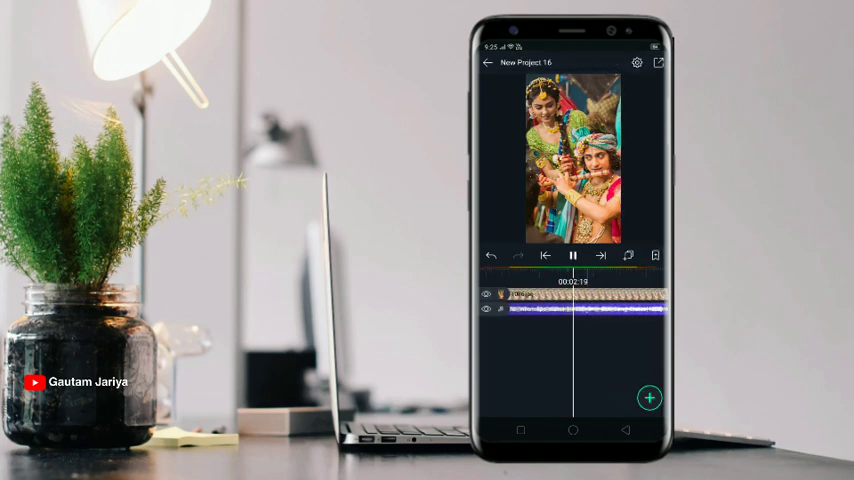
click(572, 256)
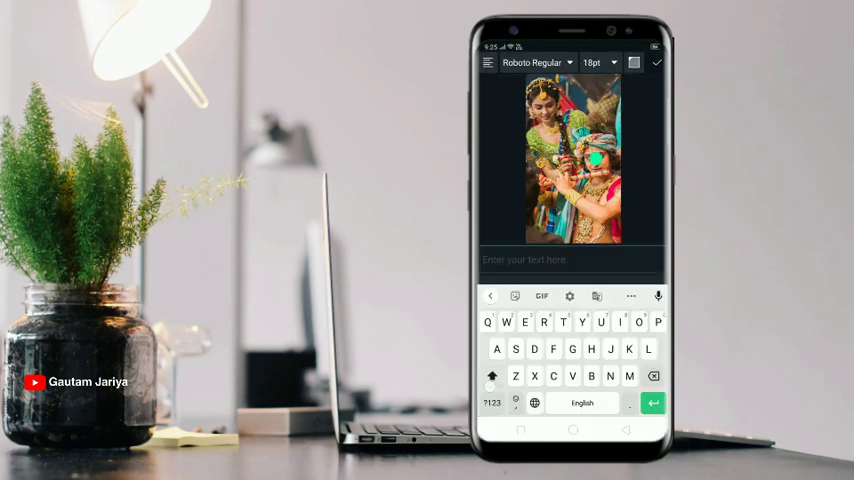
Enter the lyric 'Hu Main Jaha Tum Ho' as a text layer and style its font.
text(Hu)
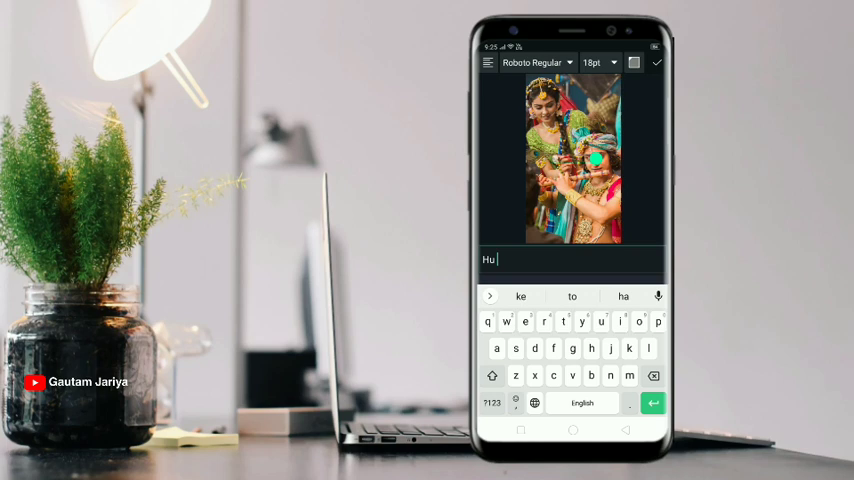
text(Main Jaha Tum)
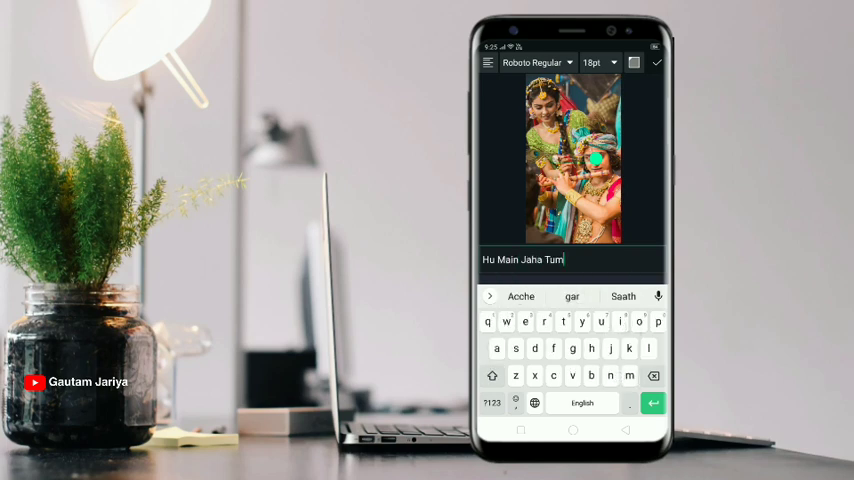
text(Ho)
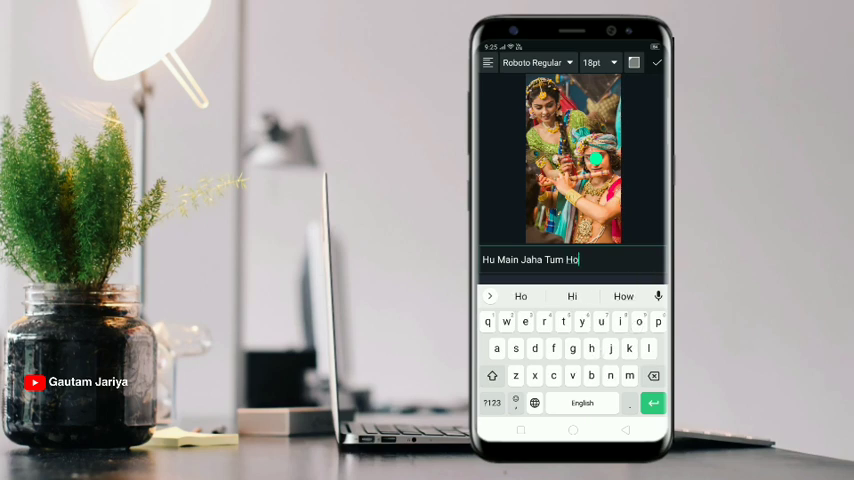
click(536, 62)
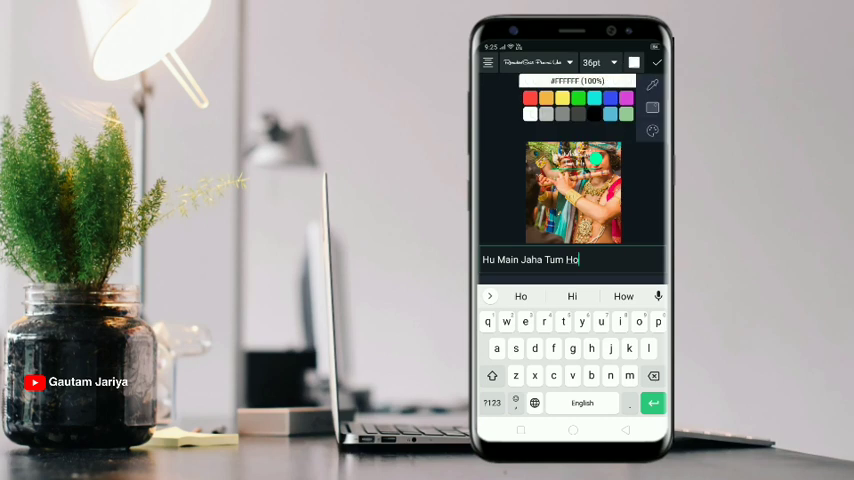
click(656, 62)
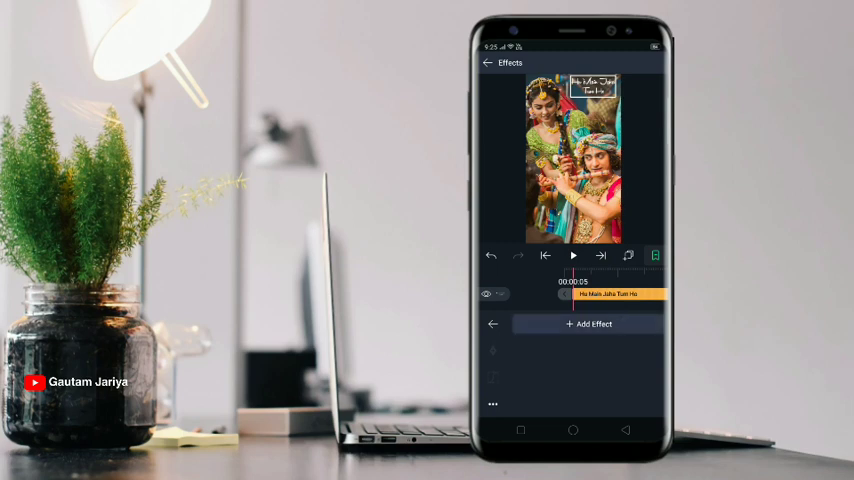
Apply a Radial Wipe from Matte/Mask/Key with start and end Progress keyframes.
click(592, 324)
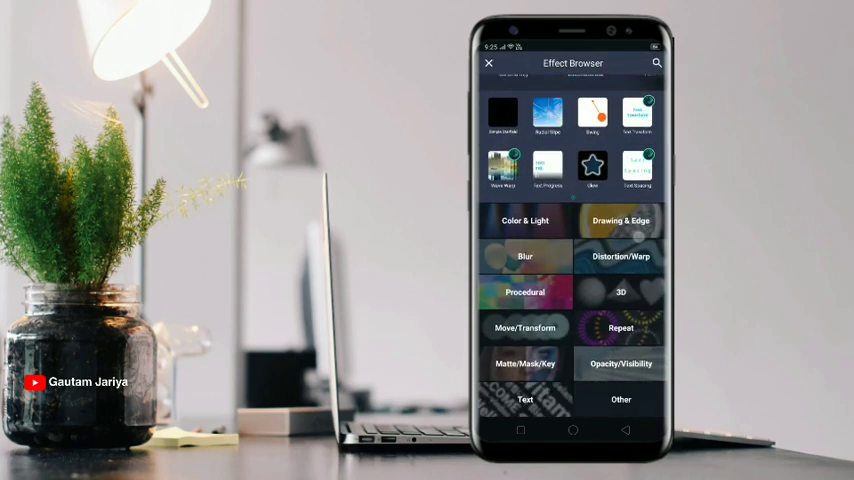
click(524, 364)
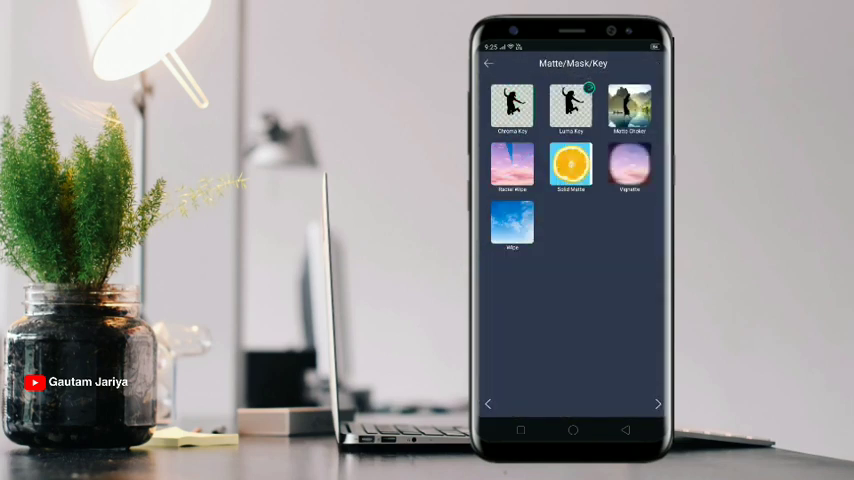
click(512, 168)
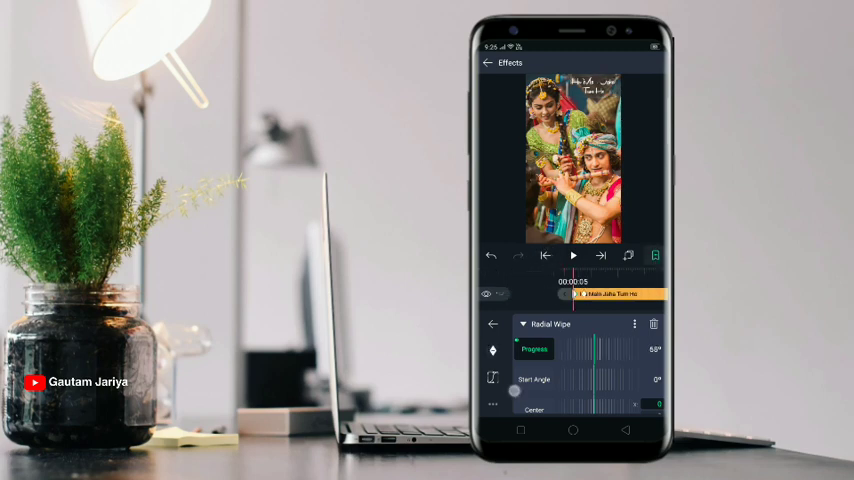
click(572, 256)
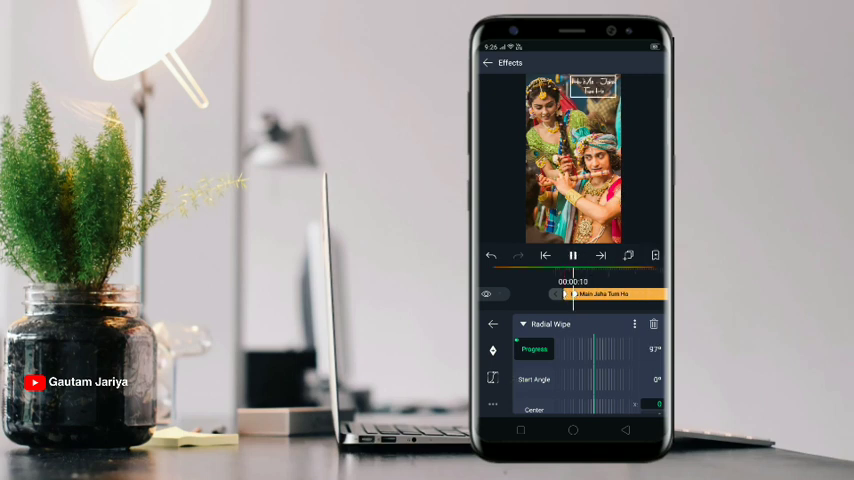
click(572, 256)
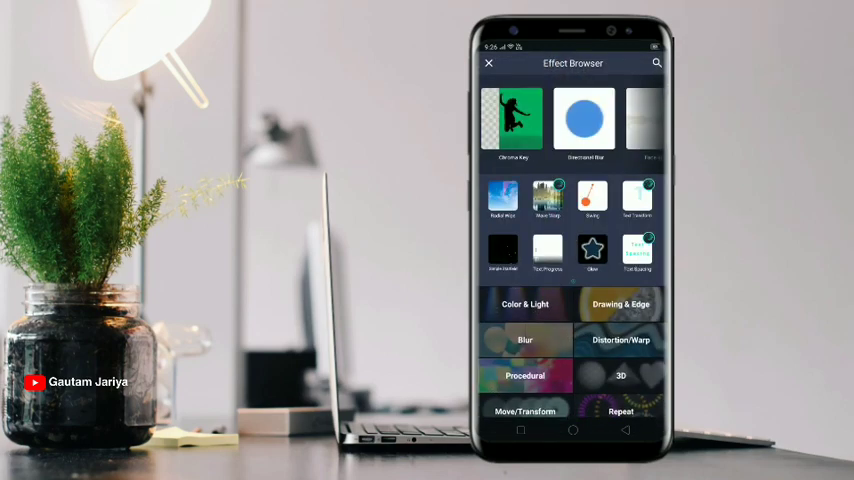
Browse into the Distortion/Warp category to pick a warp effect for the lyric.
scroll(down, 3)
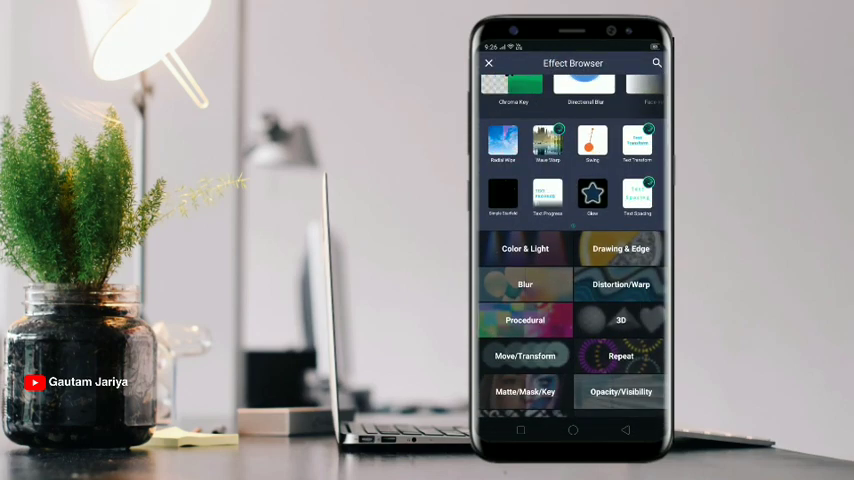
click(620, 284)
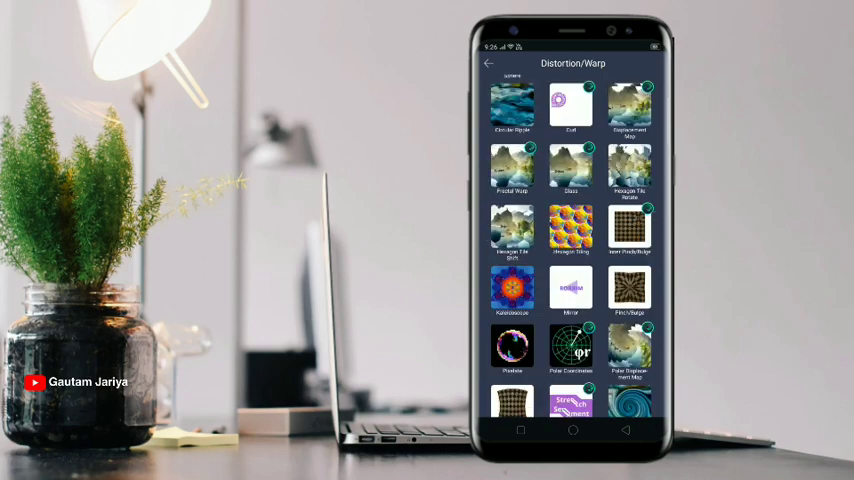
scroll(down, 3)
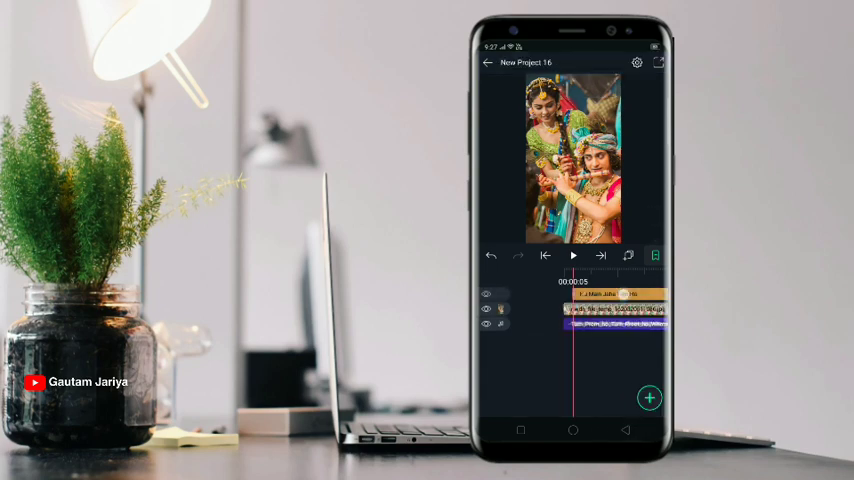
Trim the first lyric layer to its song part and start the next lyric layer.
click(572, 256)
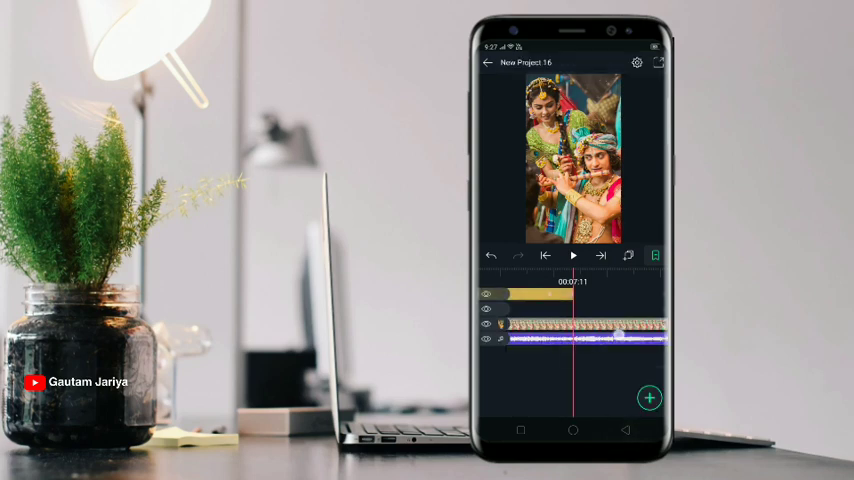
click(572, 256)
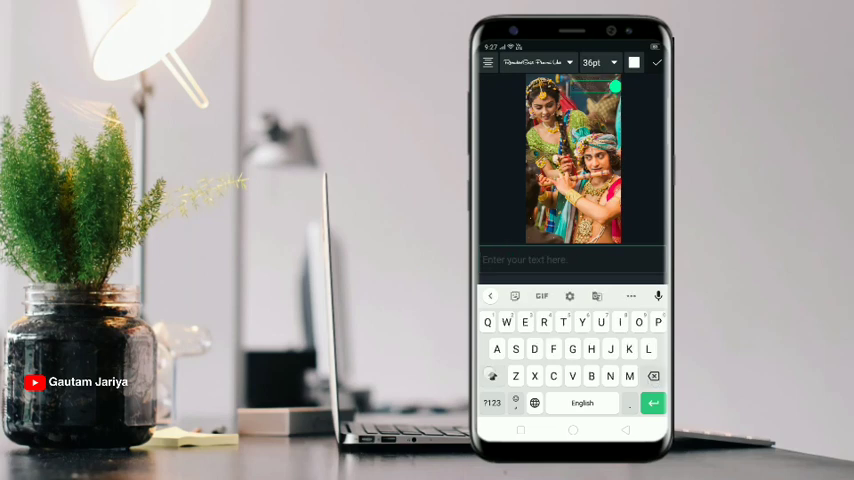
Enter the next lyric 'Va', then open New Project 16 and play the stacked lyric layers.
text(Va)
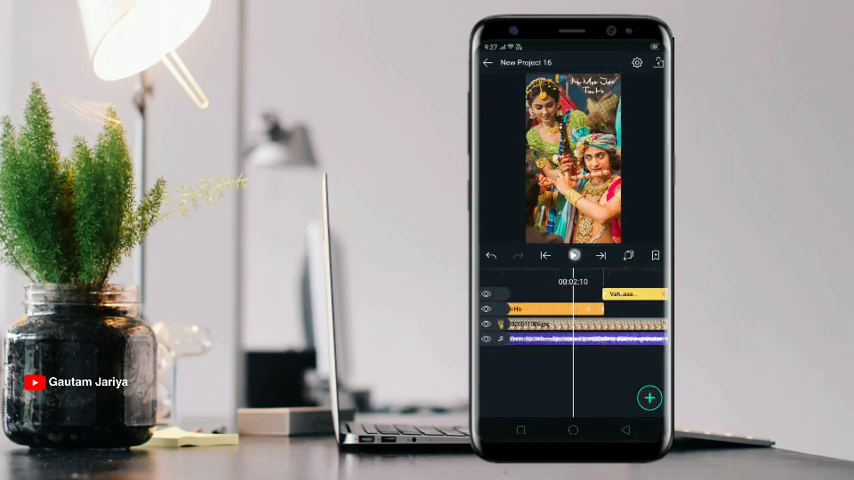
click(572, 256)
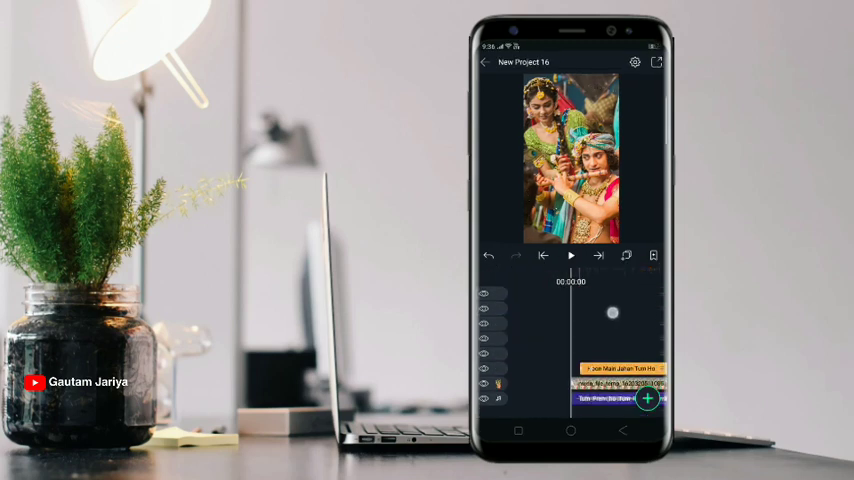
click(570, 256)
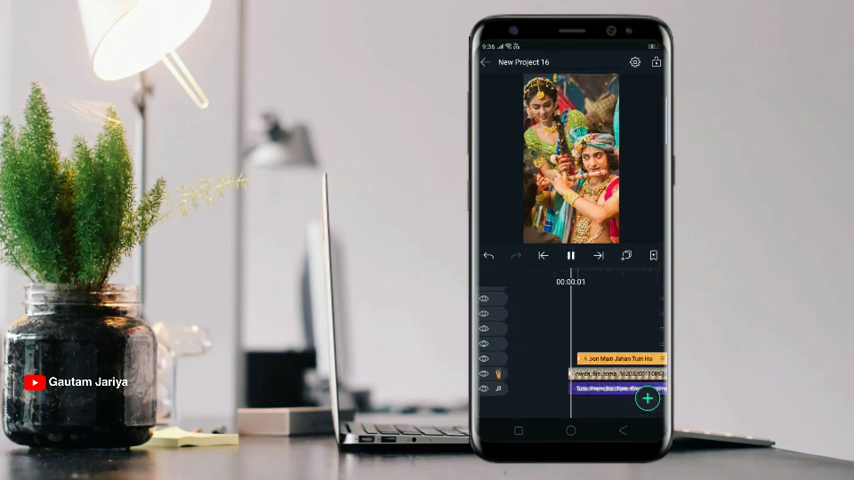